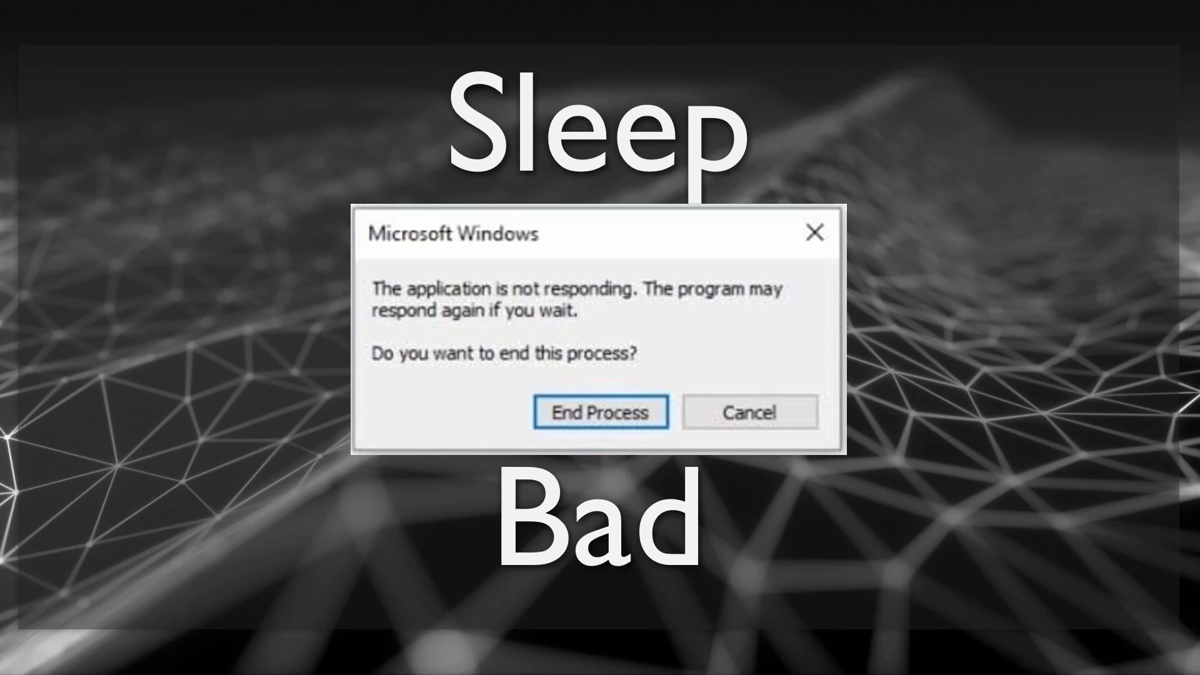
# - Add the space-key pause toggle 'if (IsKeyPressed(KEY_SPACE)) Paused = !Paused;' at the top of the game loop
pyautogui.click(600, 411)
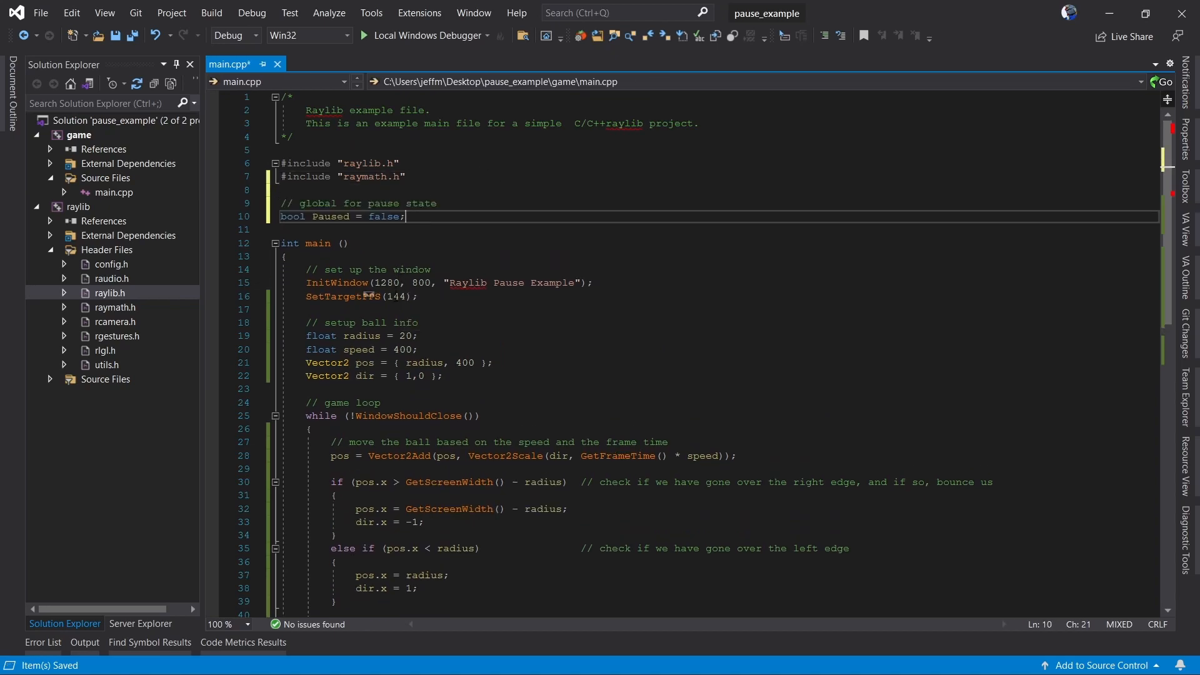
pyautogui.scroll(-3)
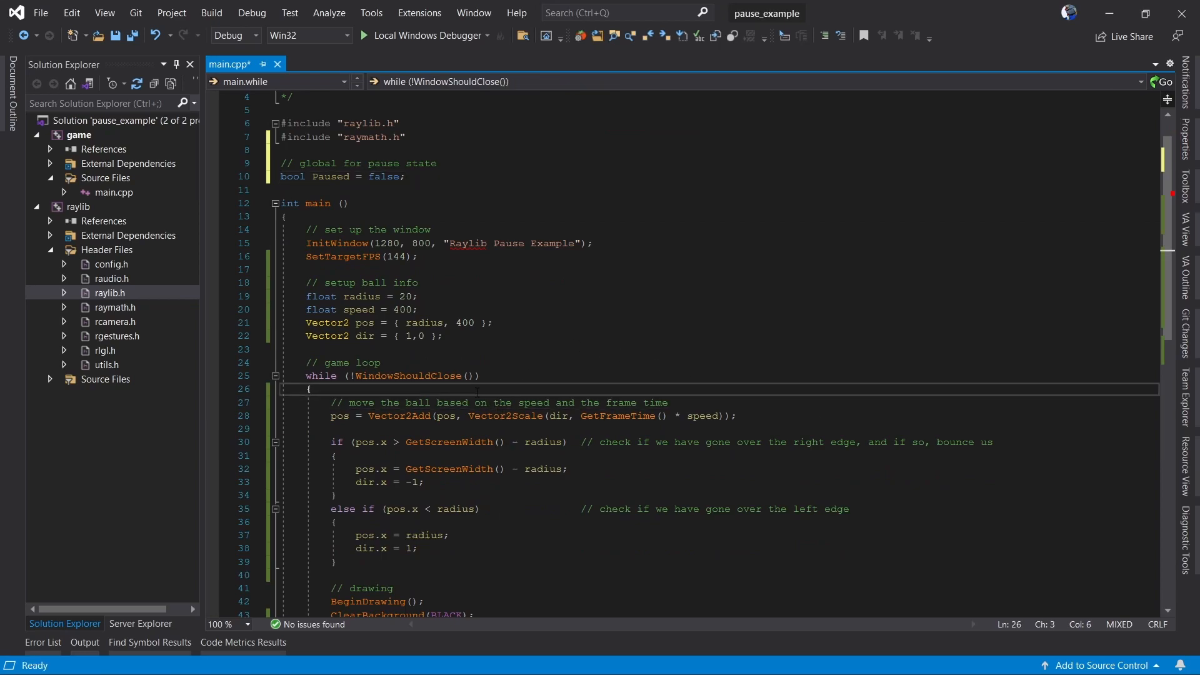
pyautogui.press('enter')
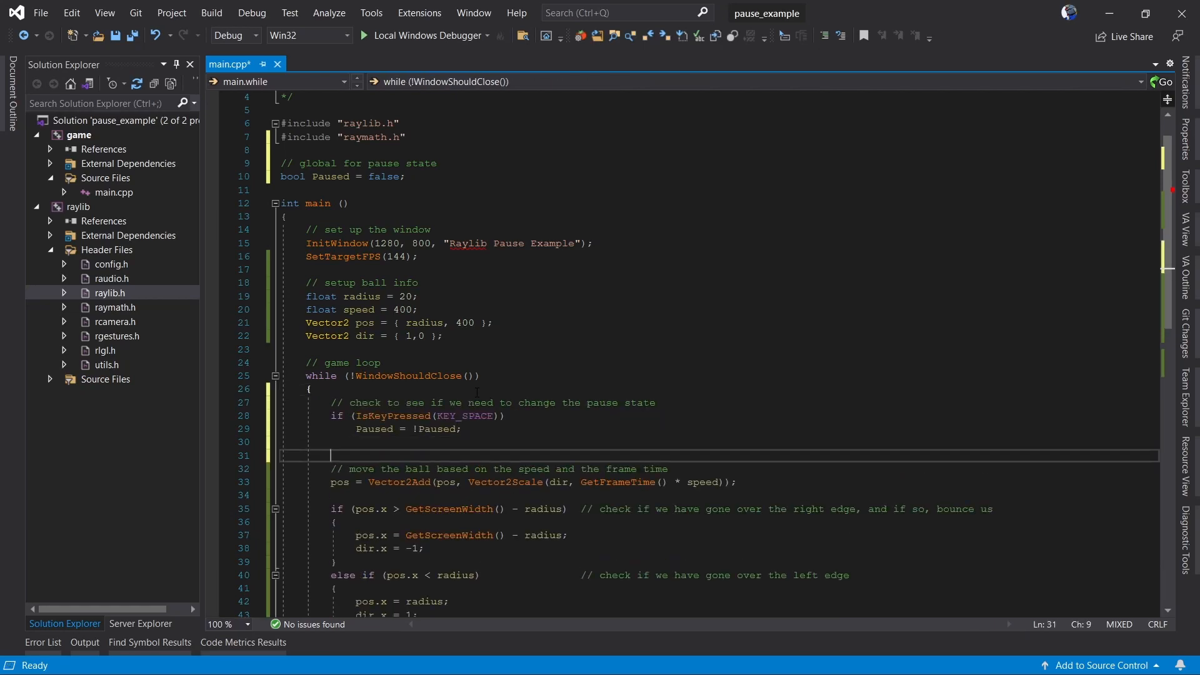
pyautogui.press('Backspace')
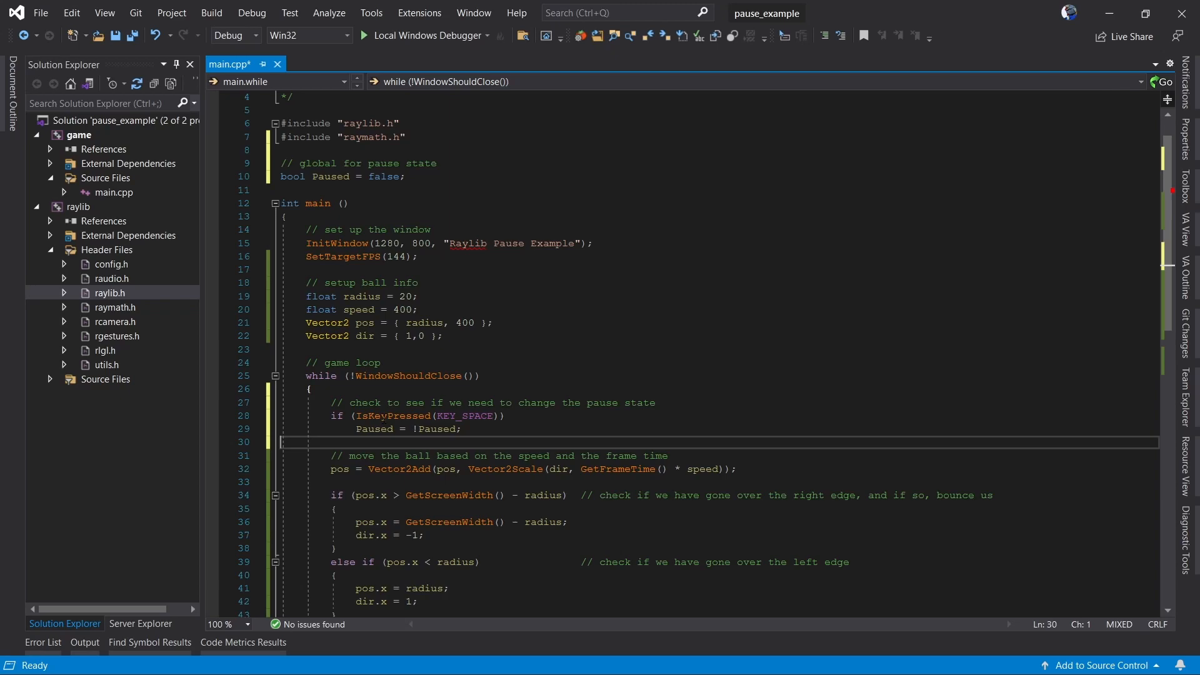
pyautogui.moveTo(380, 428)
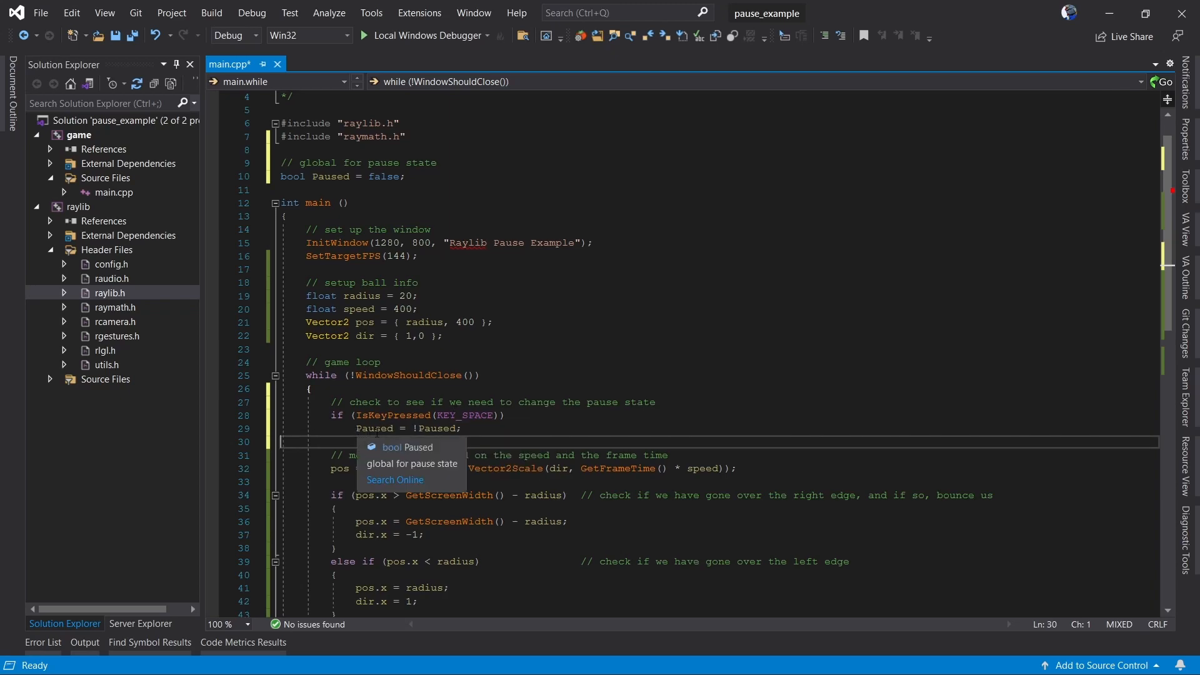